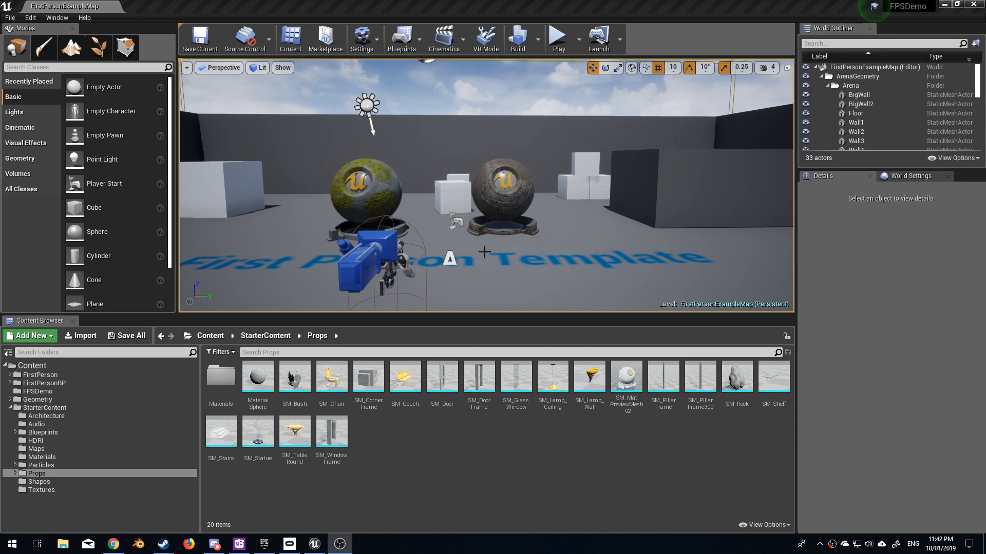
mouse_move(492, 250)
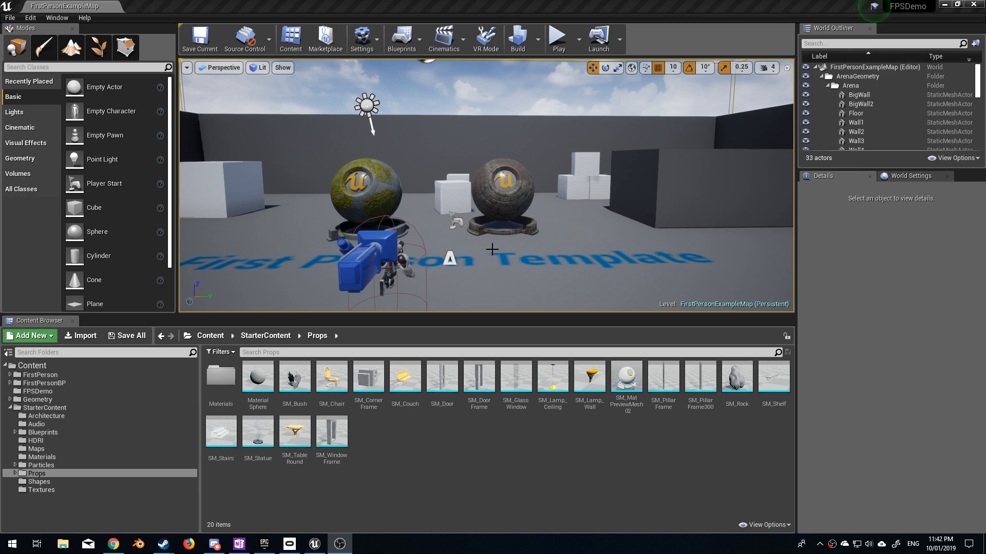
Search the Built-In plugins for 'apex' and enable the Apex Destruction plugin
right_click(626, 377)
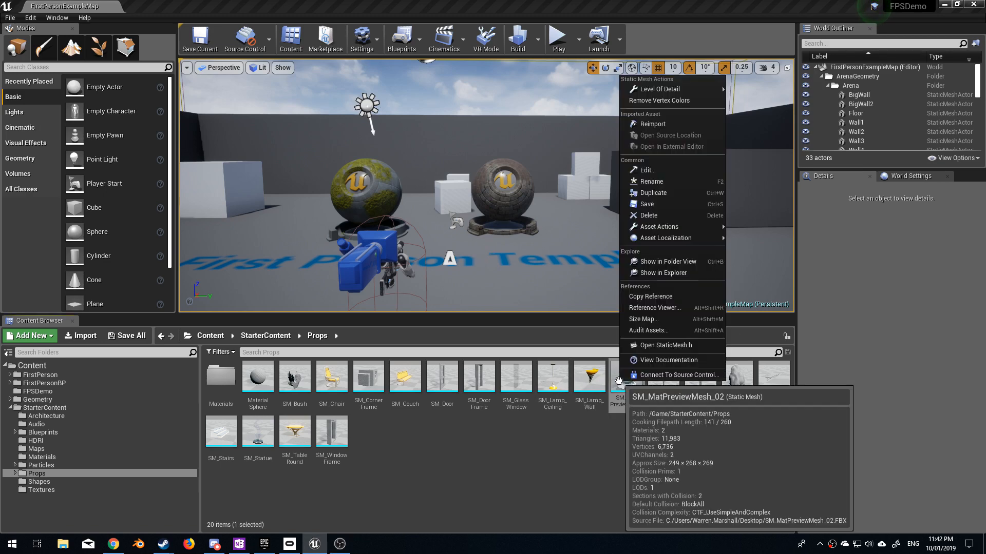
mouse_move(655, 351)
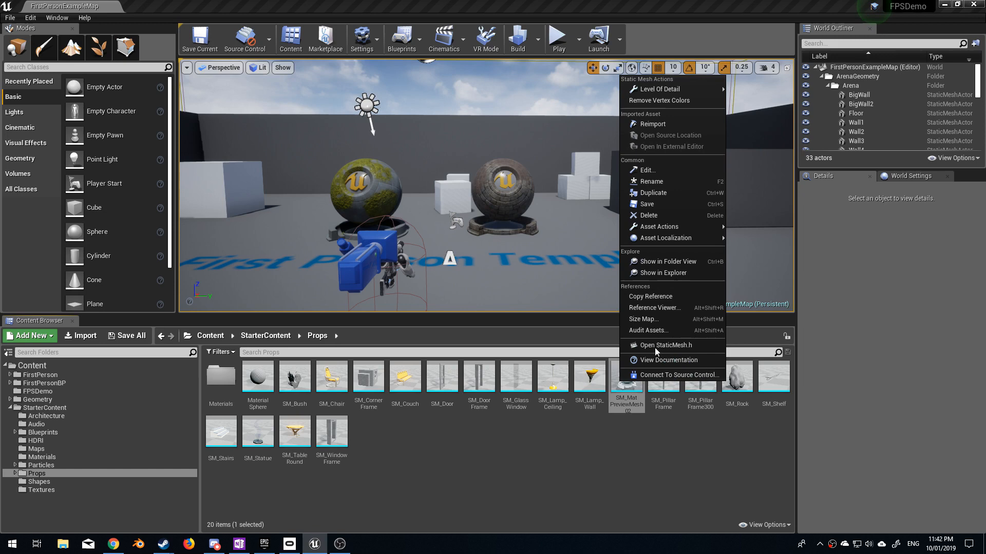
mouse_move(658, 101)
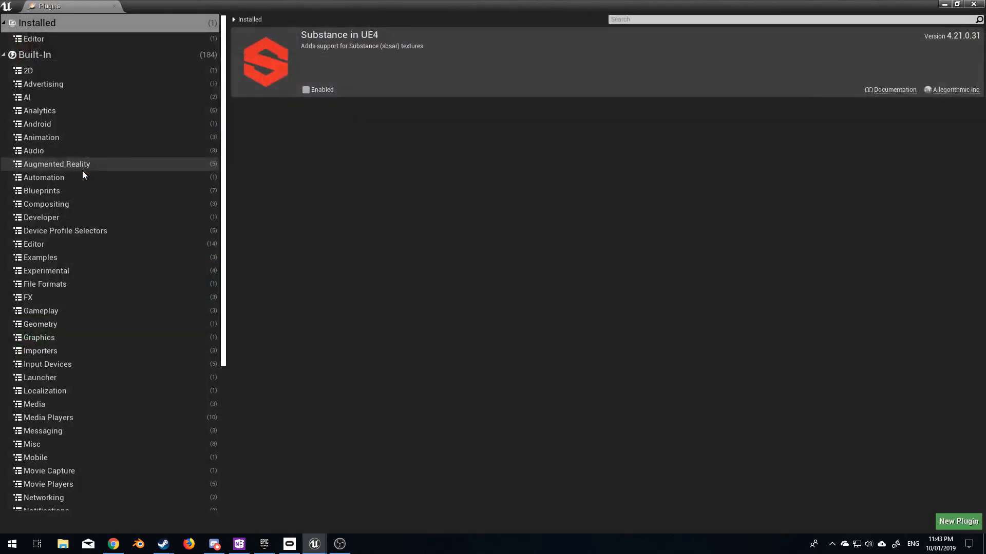
click(35, 55)
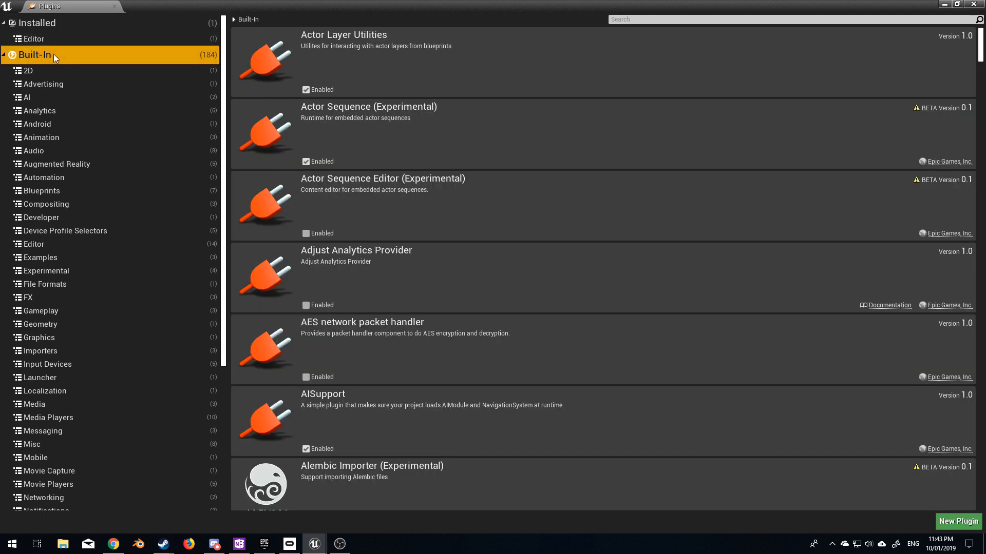
click(692, 19)
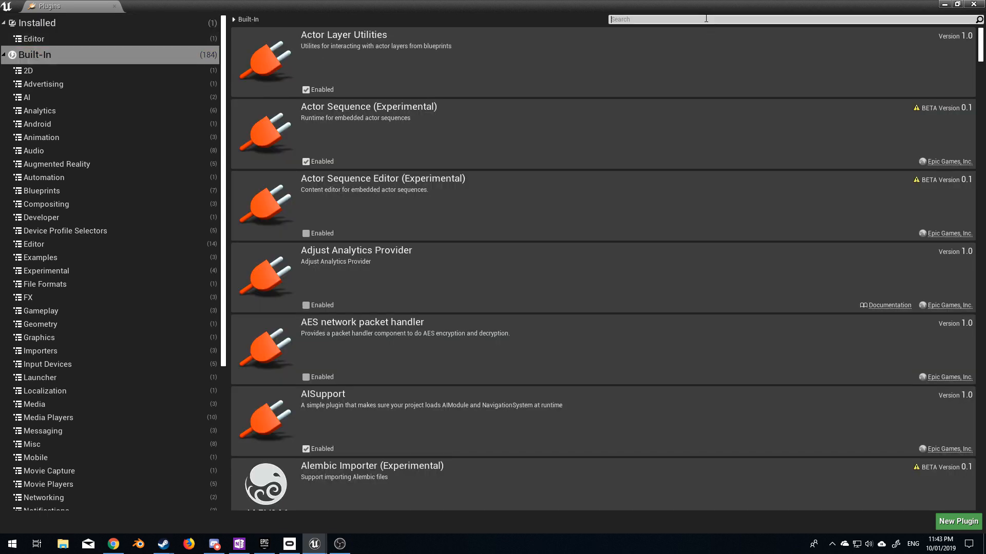
text(apex)
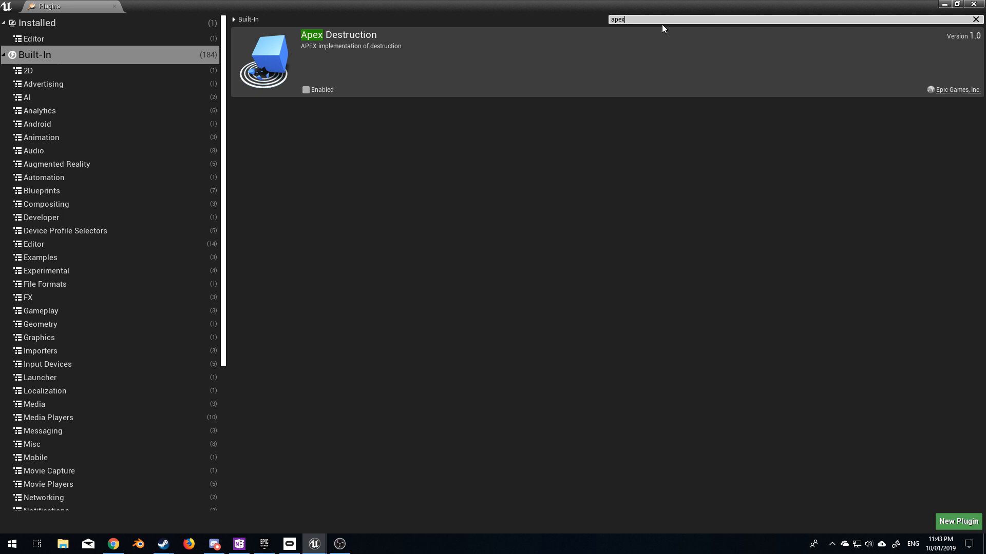
mouse_move(332, 78)
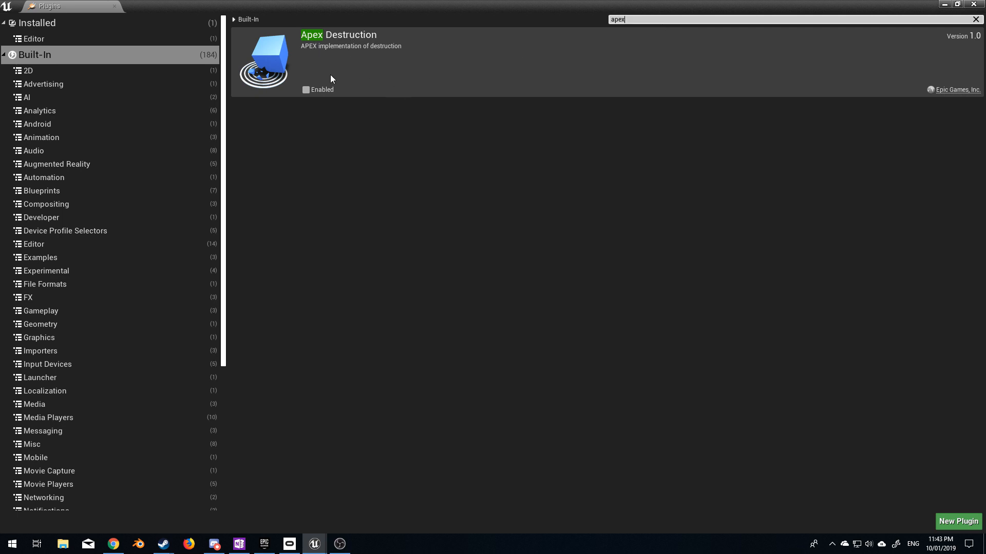
click(306, 89)
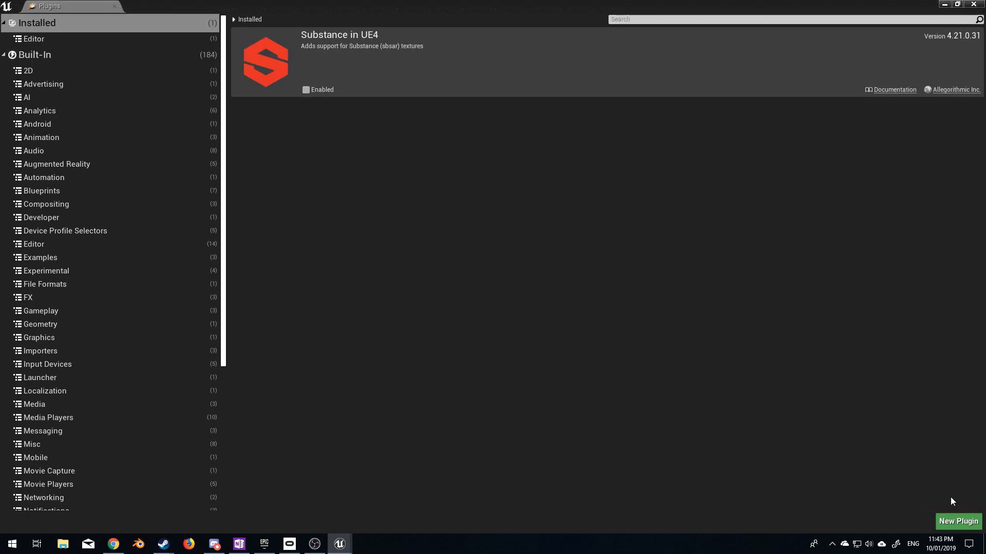
mouse_move(790, 176)
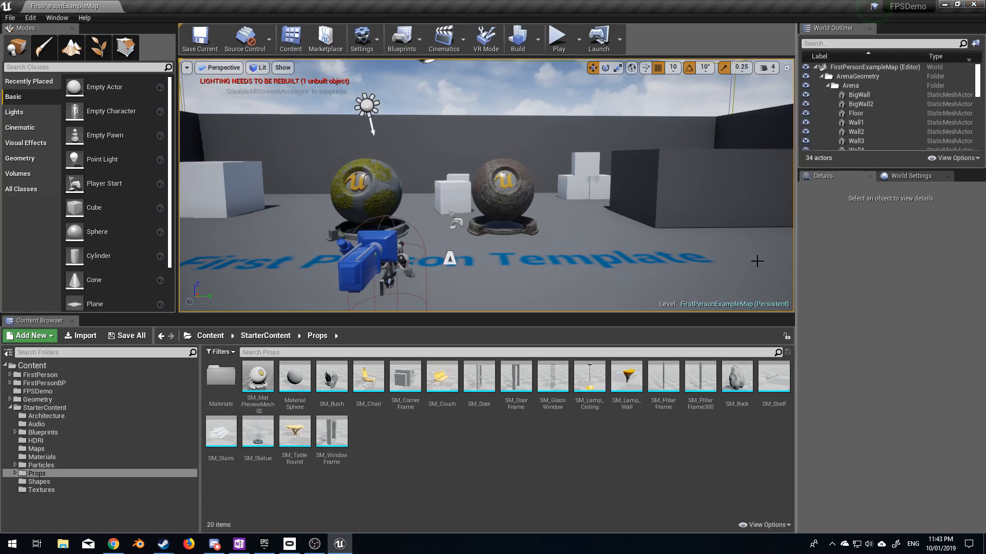
mouse_move(736, 378)
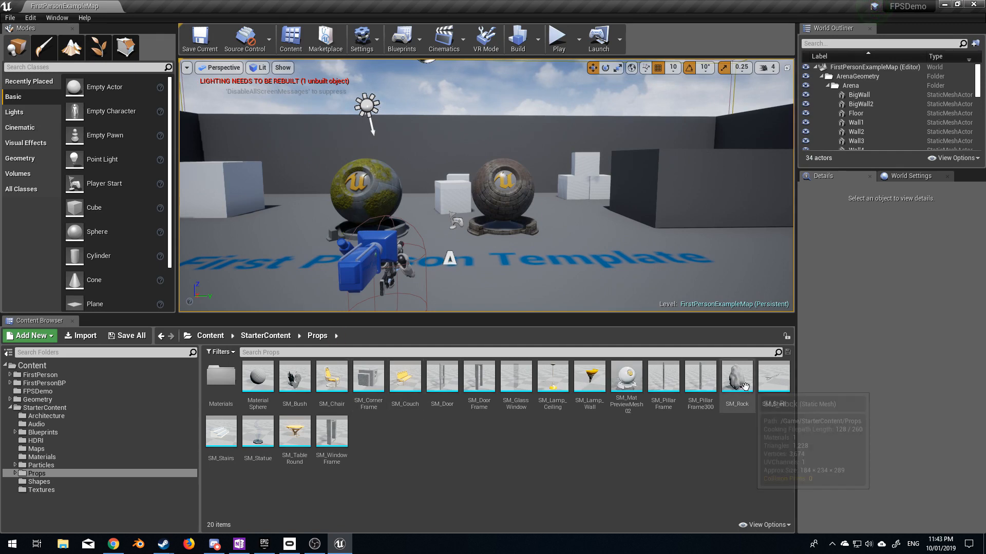
Create the SM_Rock_DM destructible mesh from the SM_Rock static mesh
right_click(736, 376)
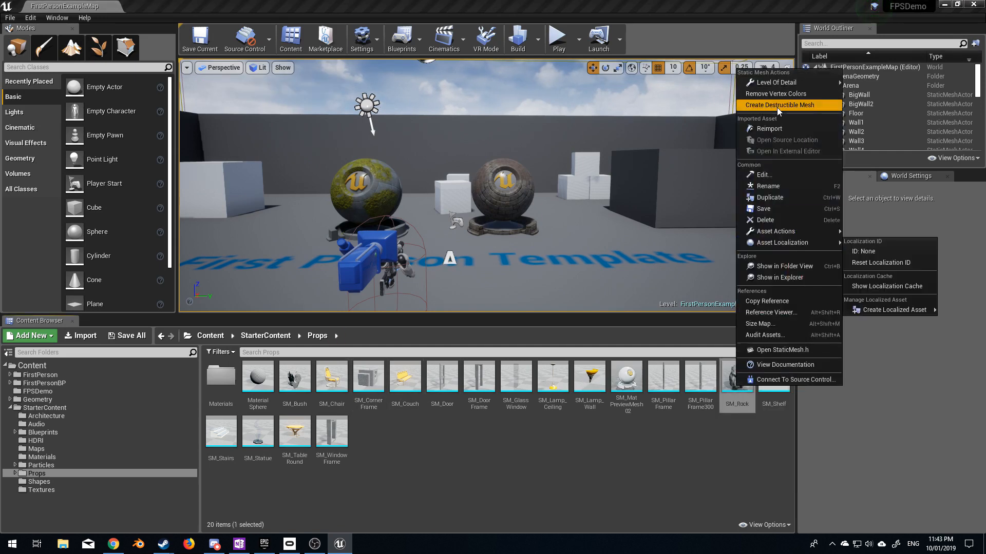
mouse_move(780, 105)
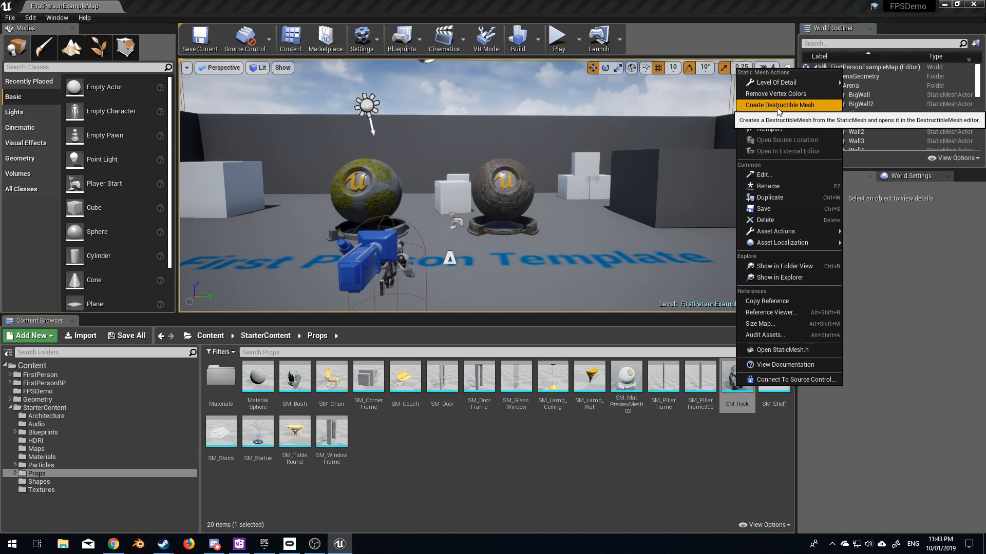
click(777, 105)
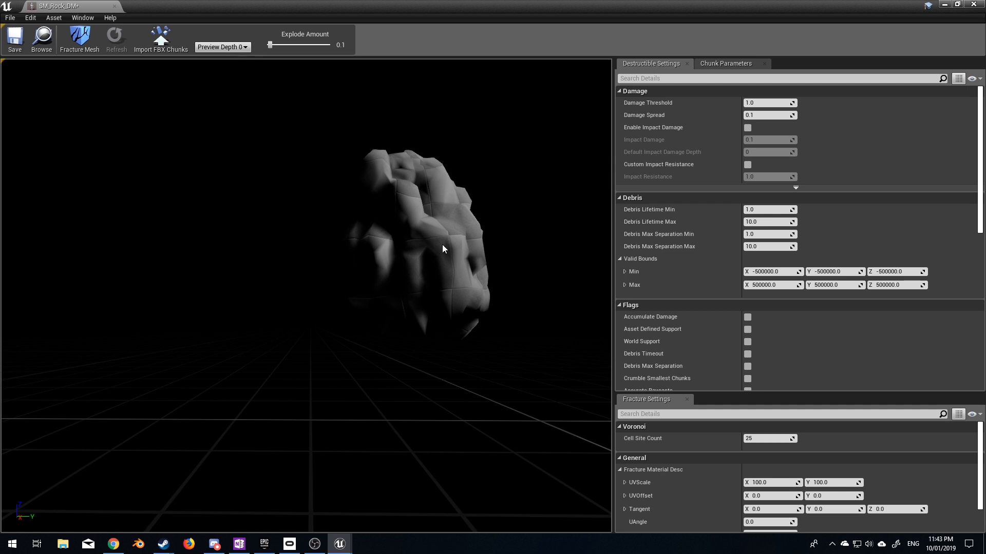
mouse_move(785, 460)
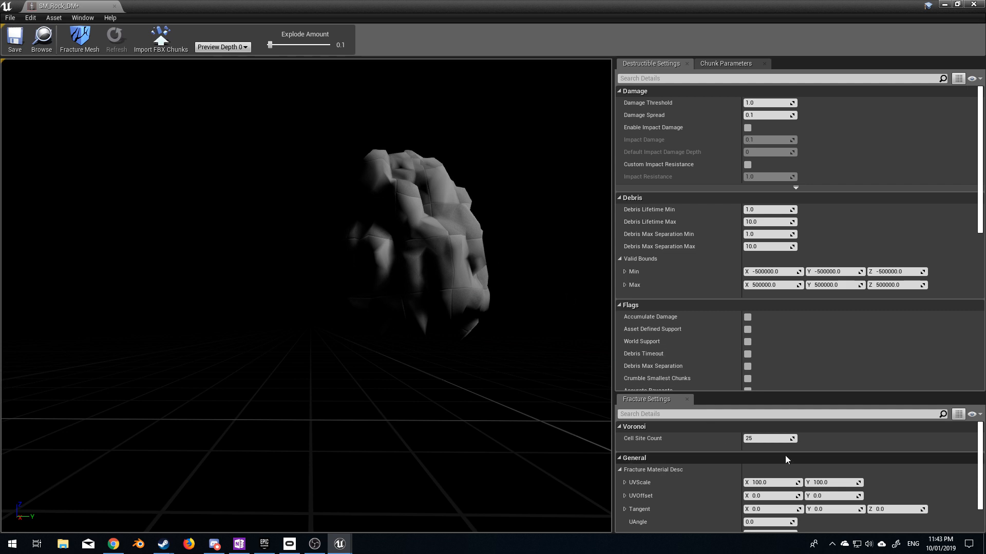
mouse_move(769, 438)
text(125)
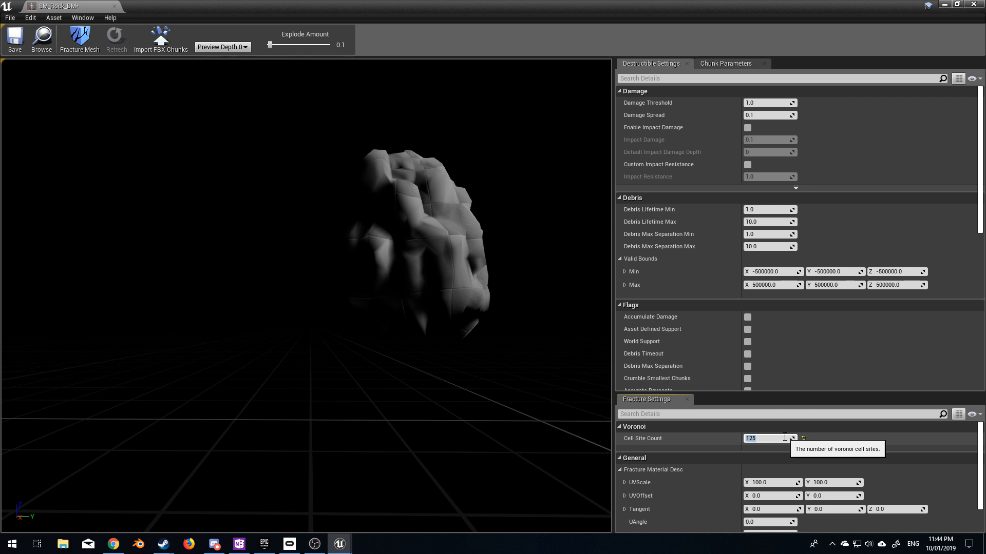
mouse_move(689, 128)
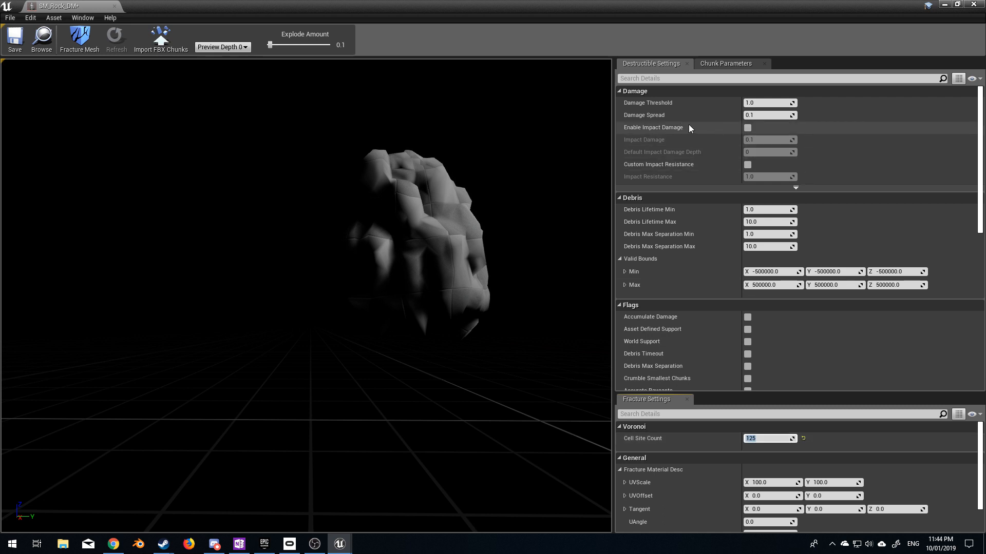
Enable impact damage on SM_Rock_DM and scroll through its Destructible Settings
click(747, 128)
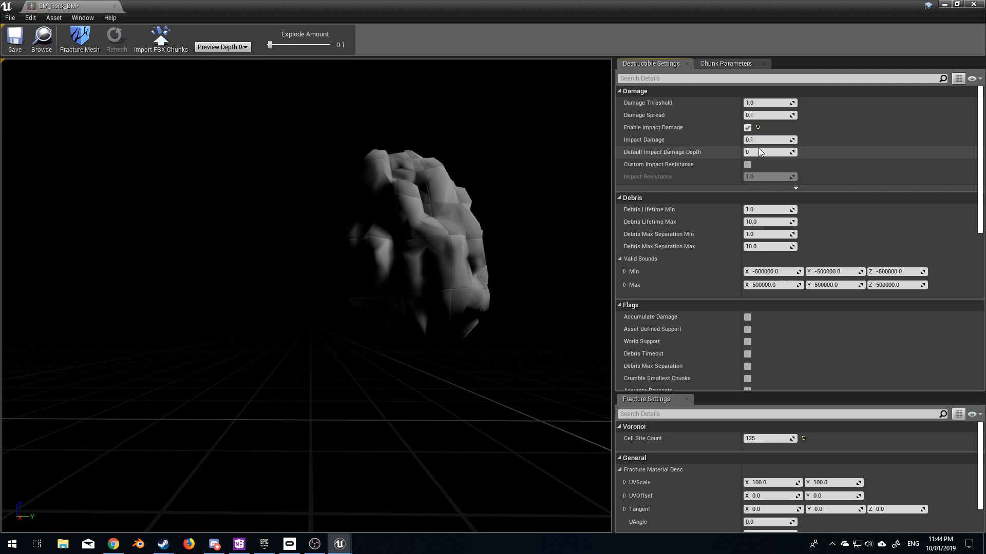
mouse_move(769, 139)
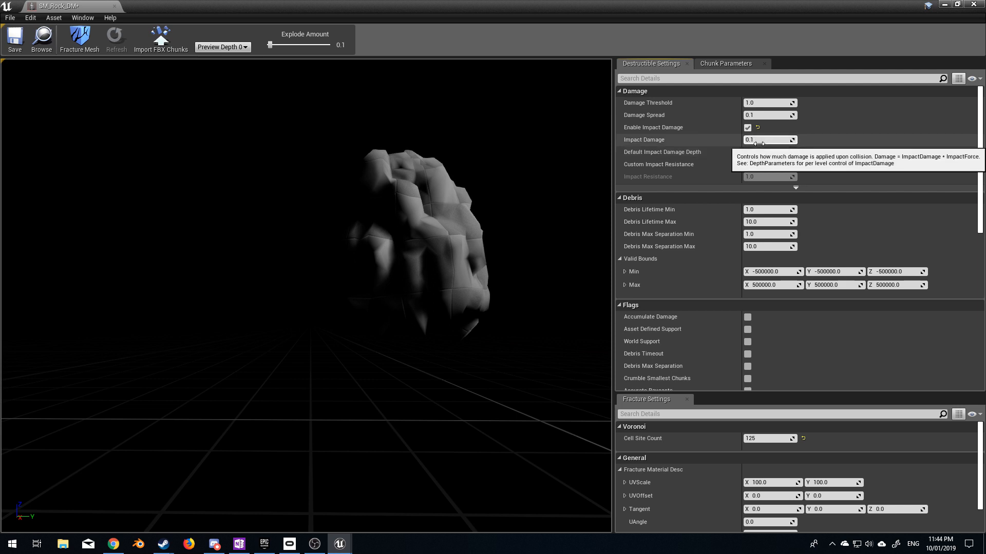
mouse_move(768, 222)
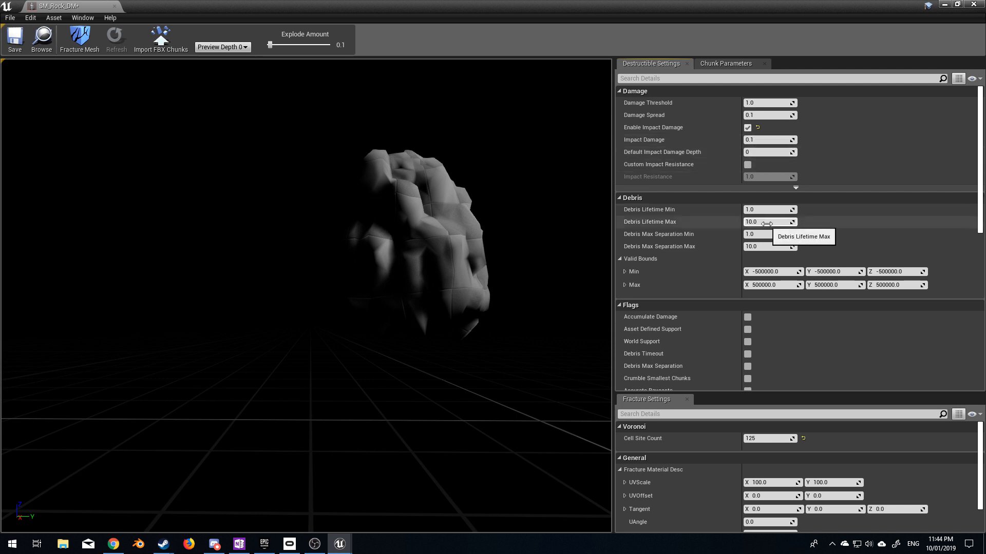
scroll(down, 3)
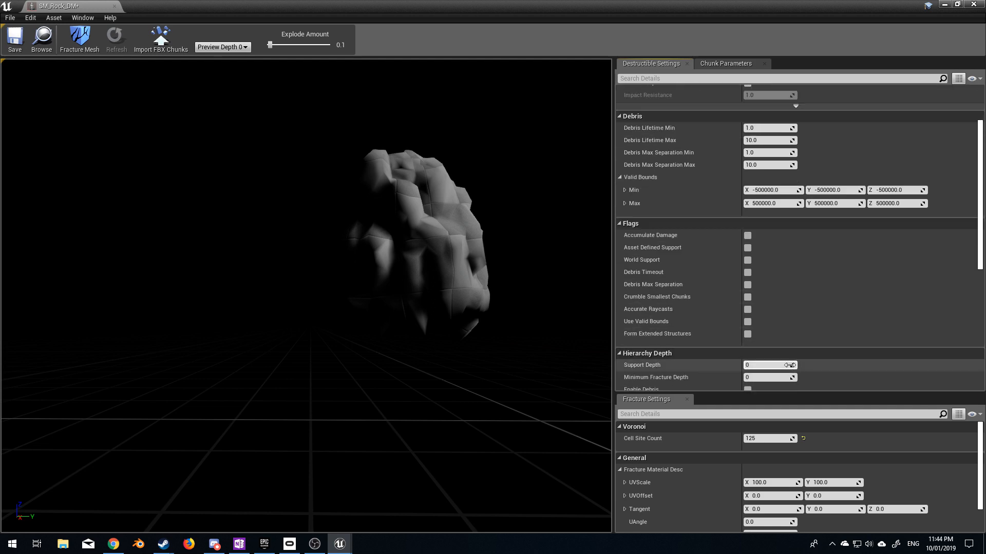
scroll(down, 3)
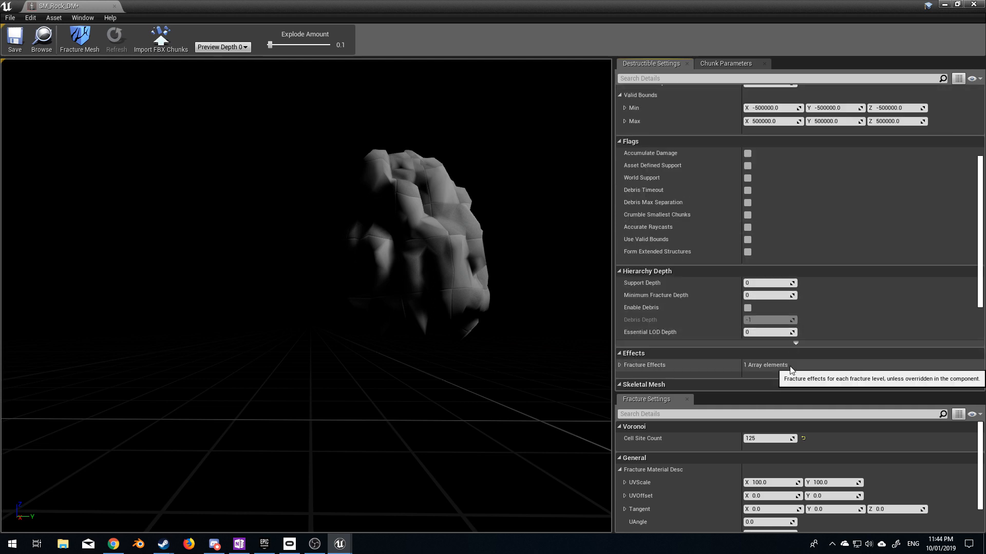
mouse_move(79, 39)
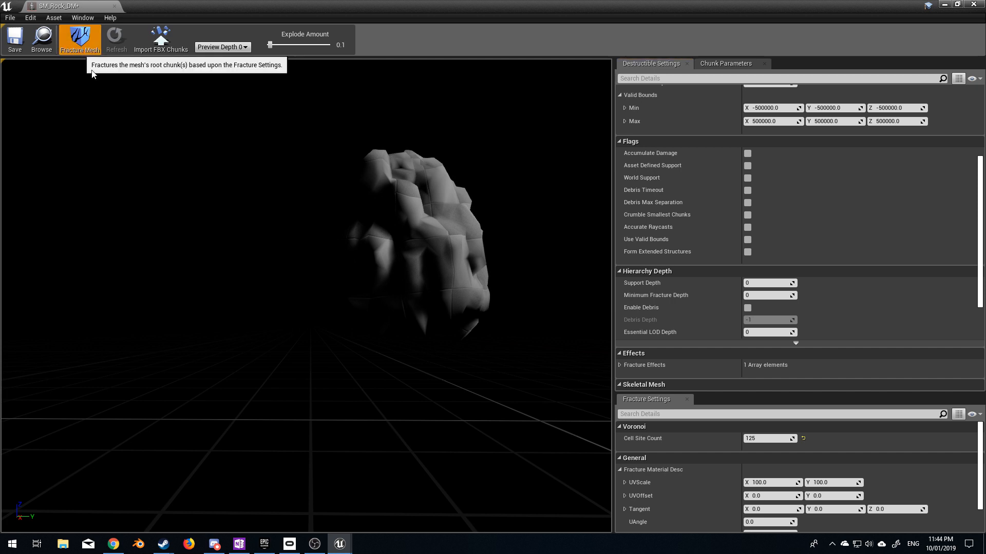
Fracture SM_Rock_DM into chunks and save the asset
click(79, 39)
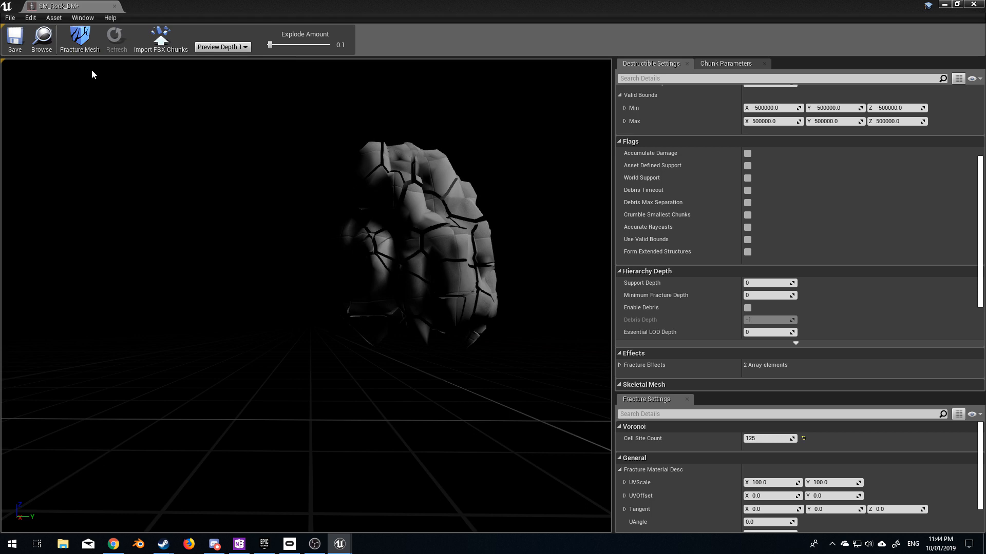
mouse_move(14, 39)
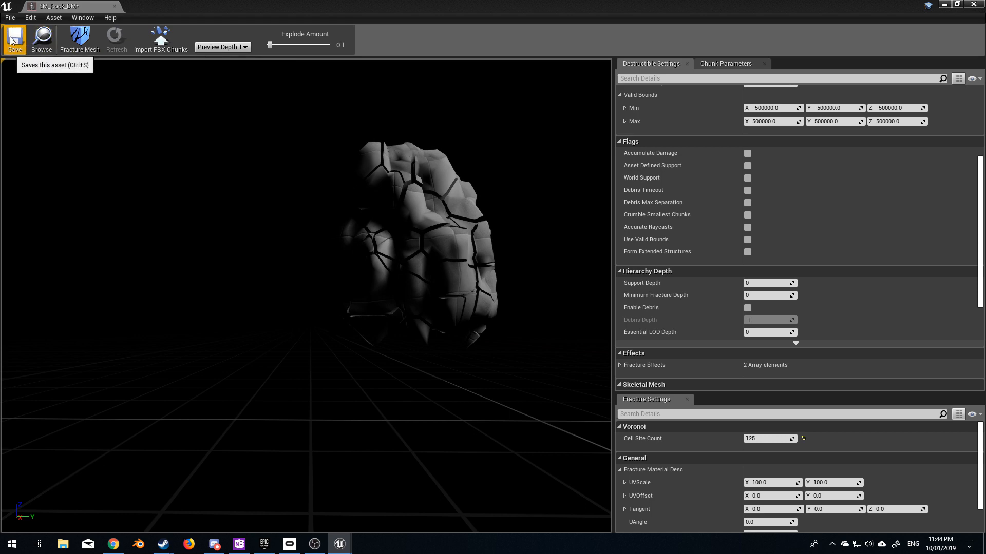
click(14, 39)
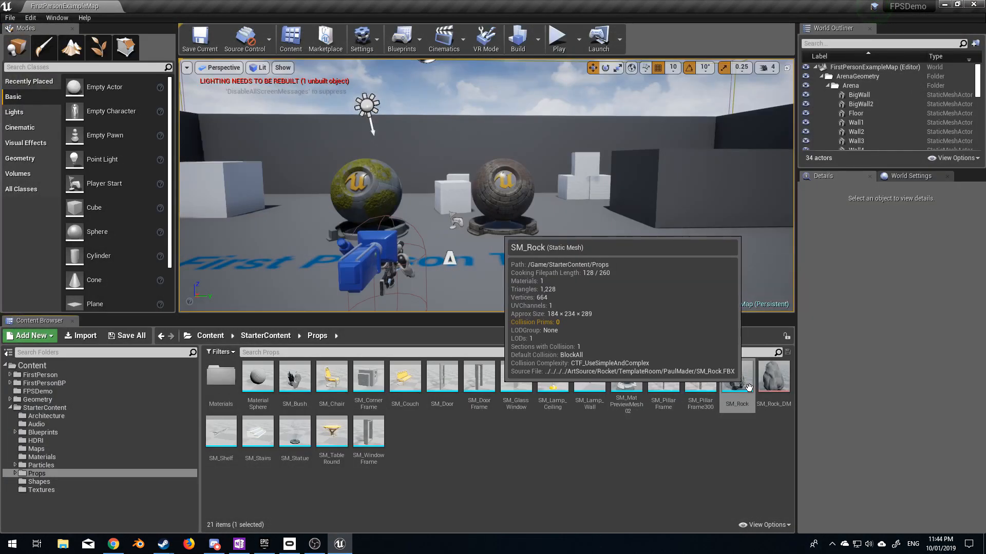
mouse_move(774, 391)
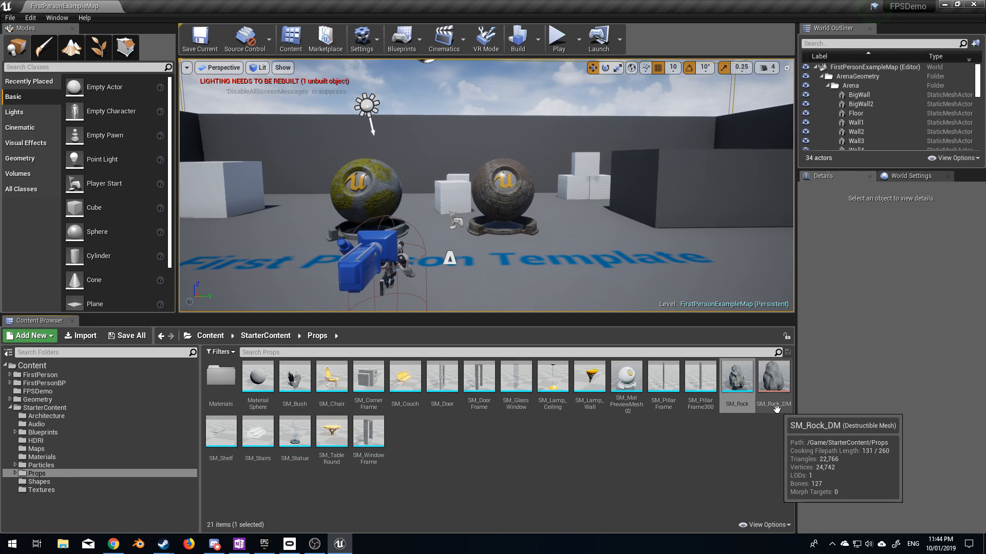
Place SM_Rock_DM in the level, raise it above the floor, and start Play
click(774, 377)
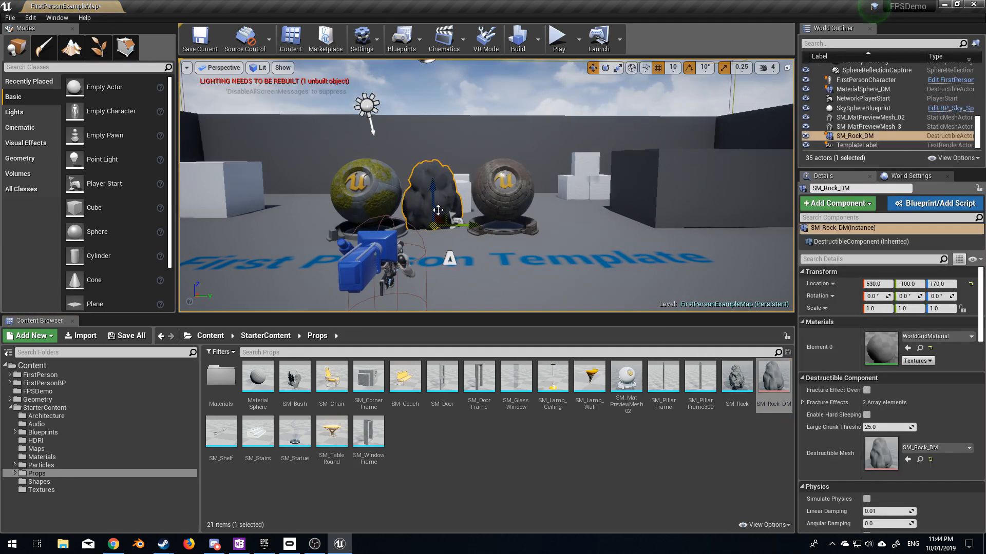
drag(434, 189, 433, 126)
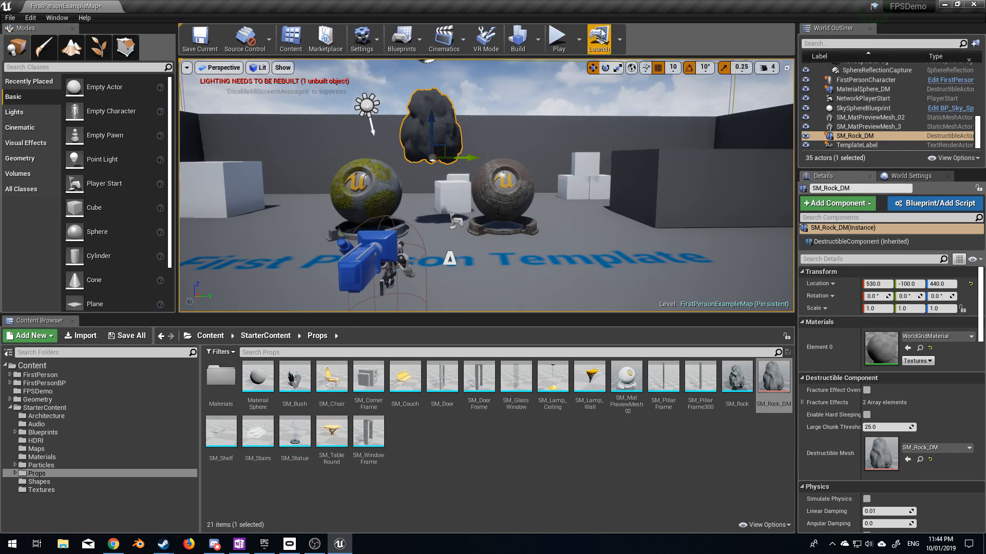
click(557, 39)
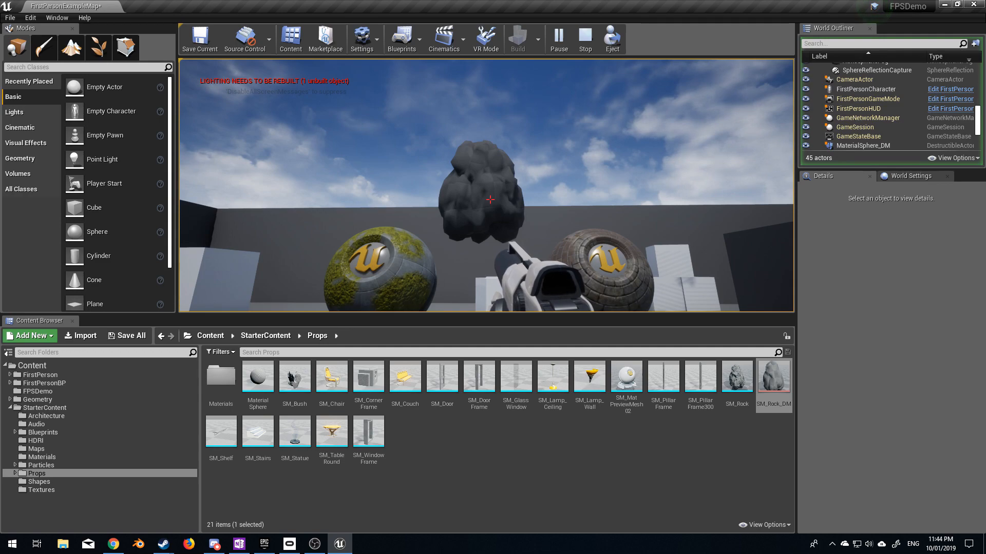
Enable Accumulate Damage and Custom Impact Resistance on SM_Rock_DM, then re-fracture it
double_click(772, 377)
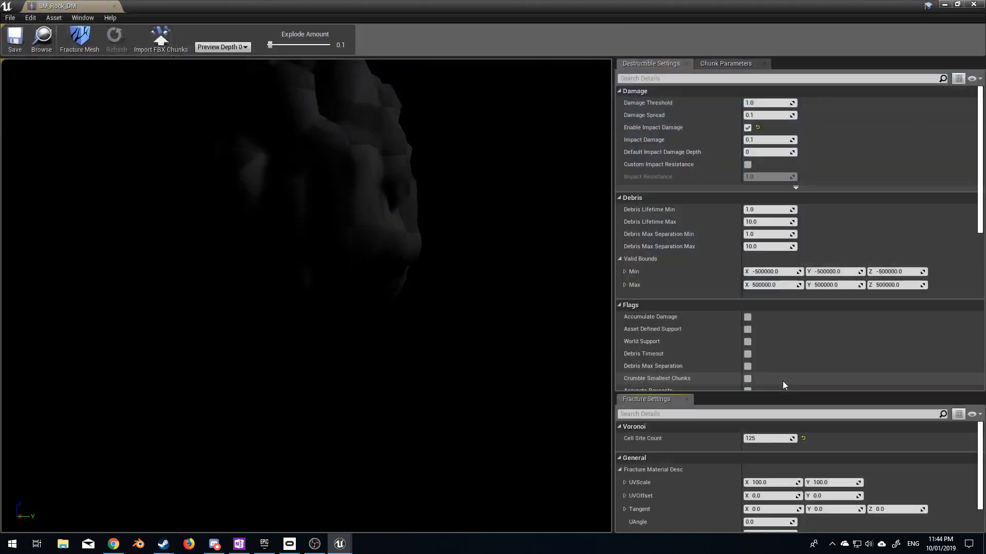
mouse_move(753, 321)
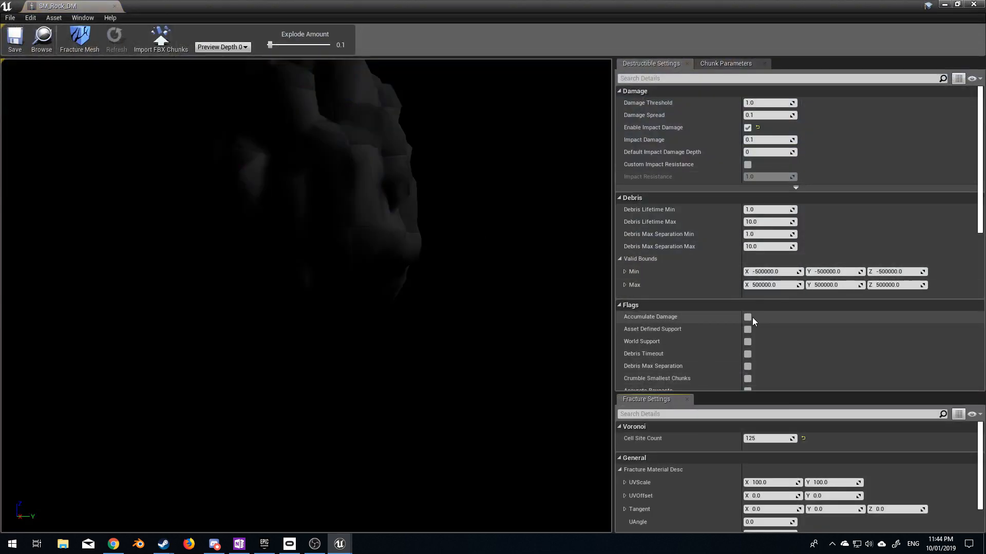
click(747, 317)
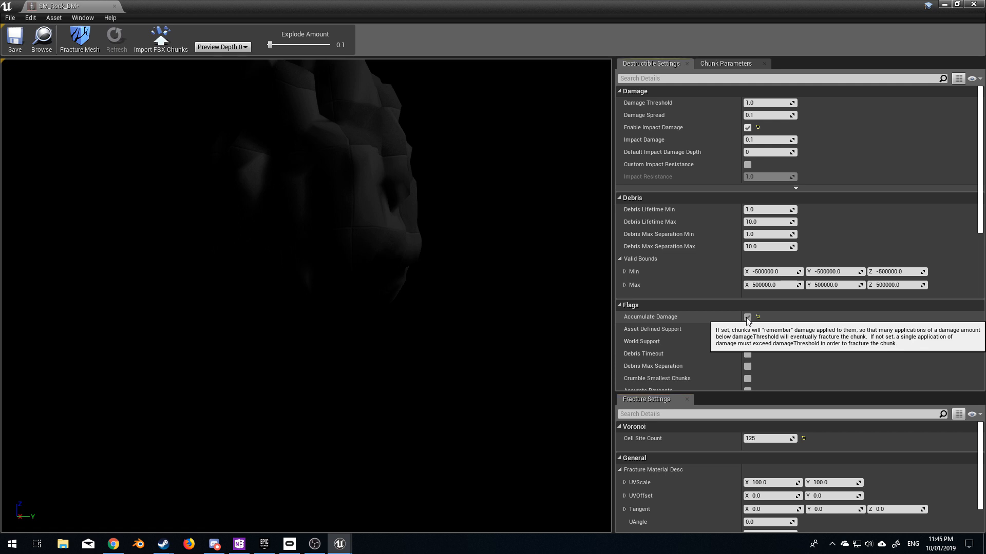
click(747, 317)
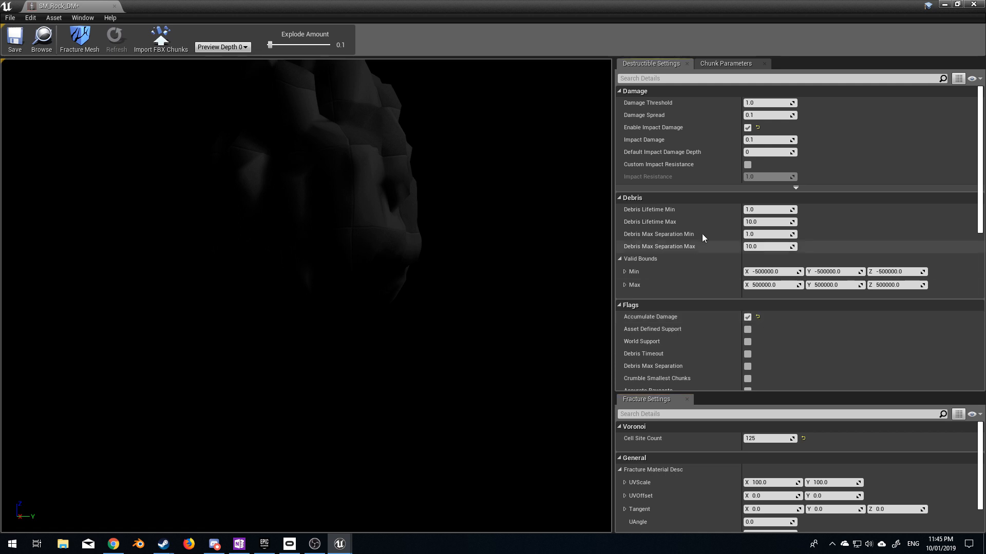
click(748, 164)
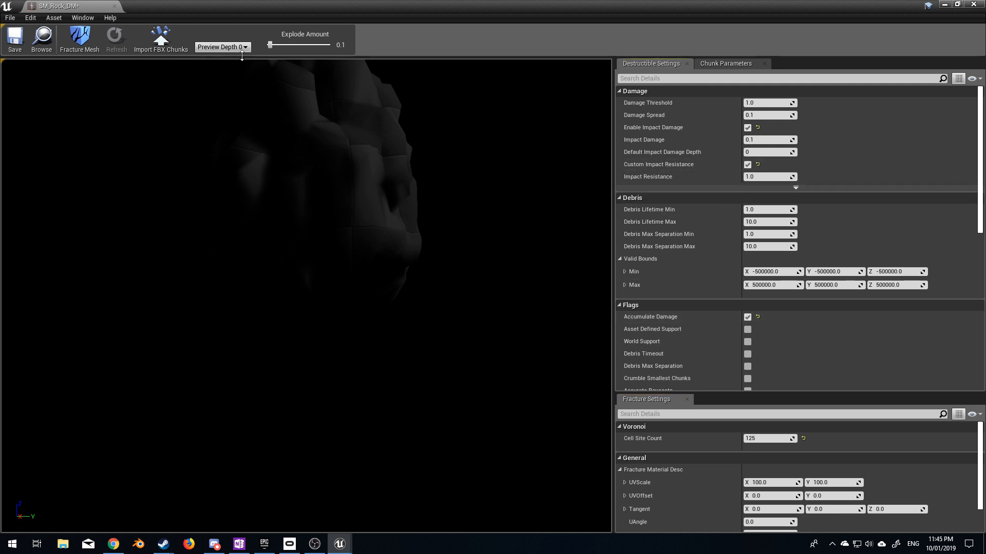
mouse_move(79, 39)
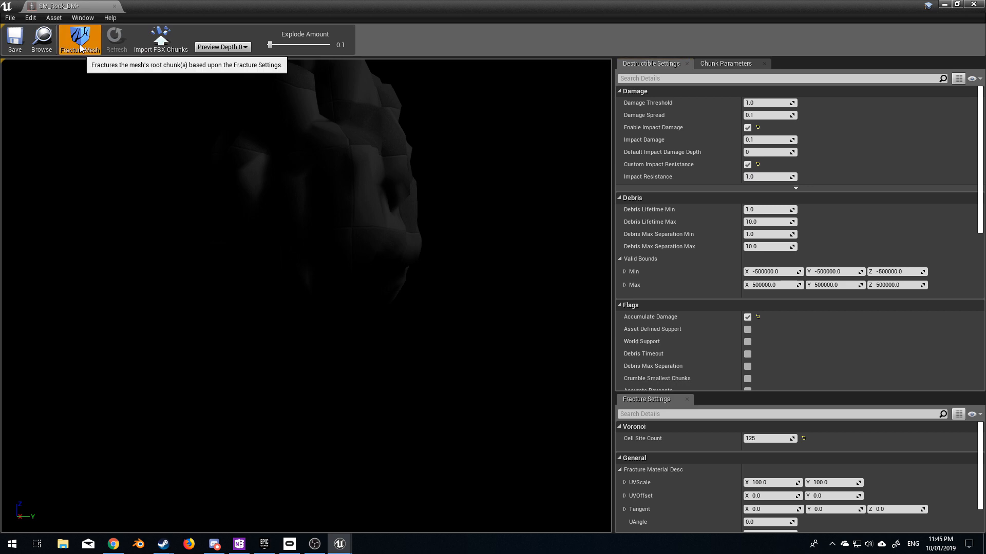
click(79, 39)
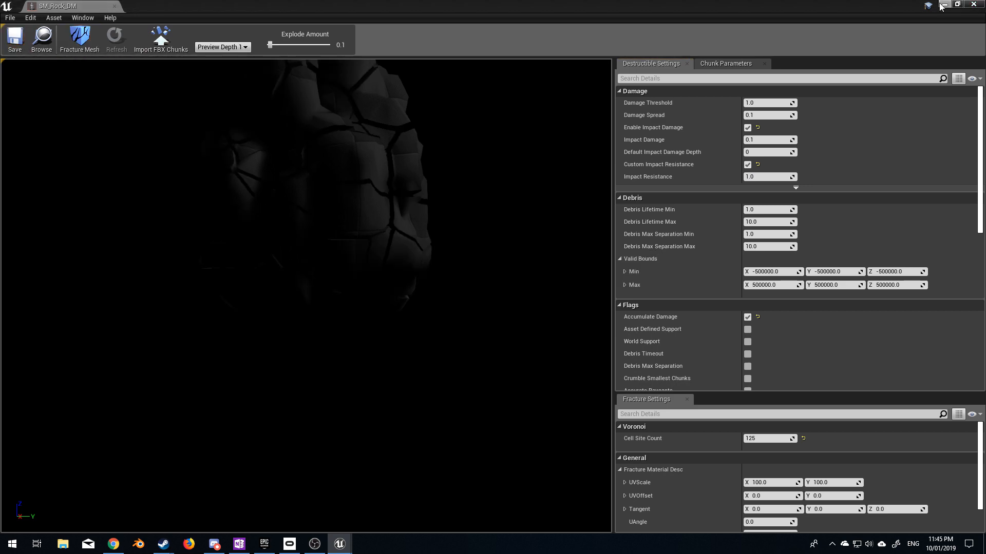